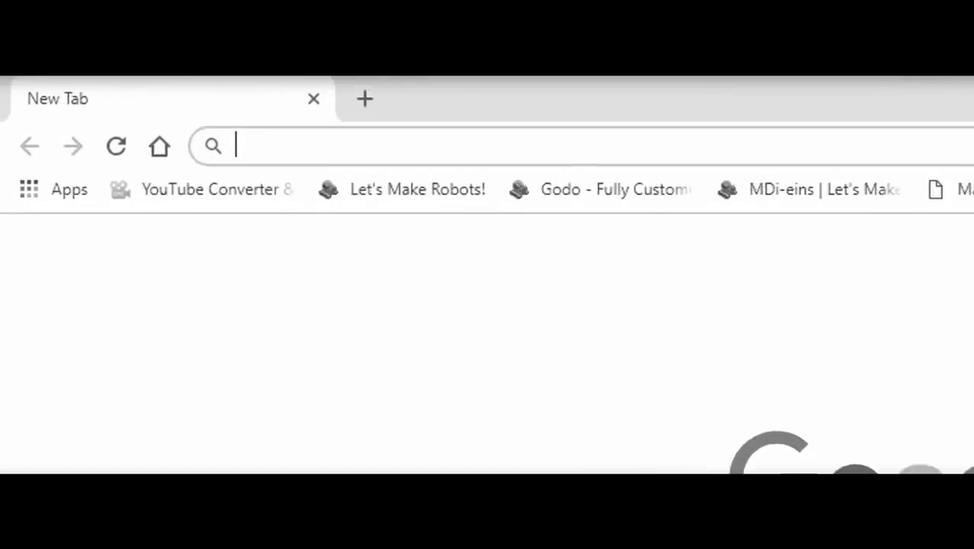
type("facebook.com")
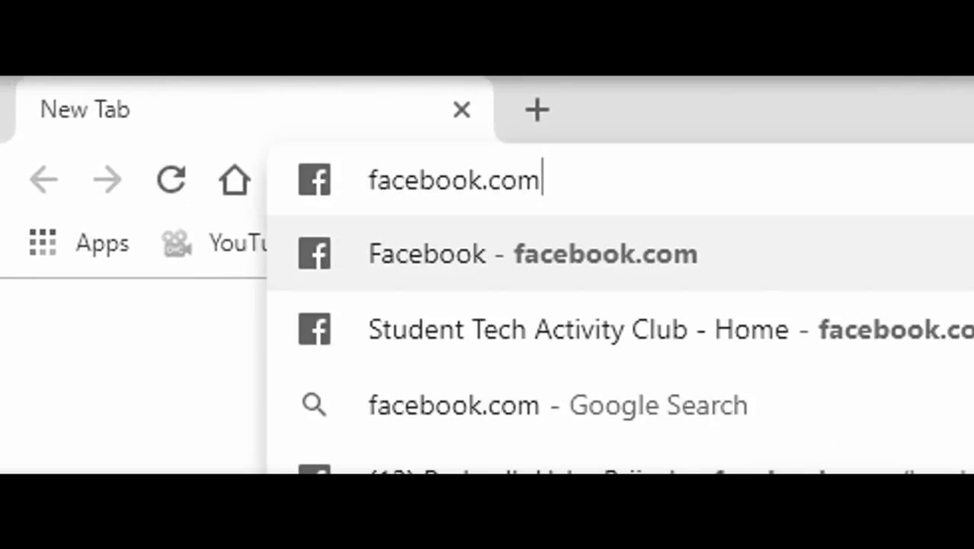